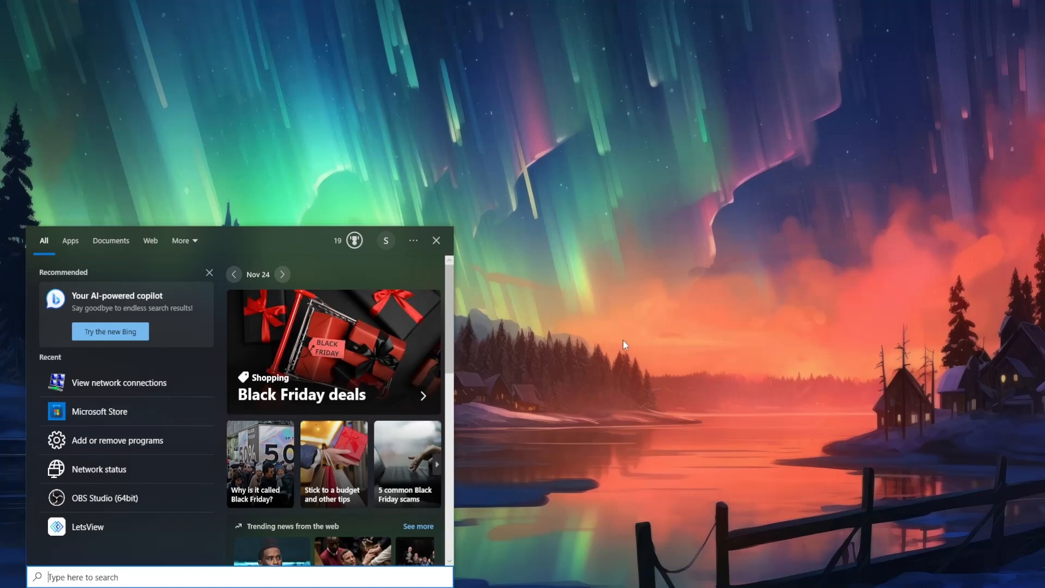
Search 'network status' and open the Network status page showing the Ethernet connection
type("network status")
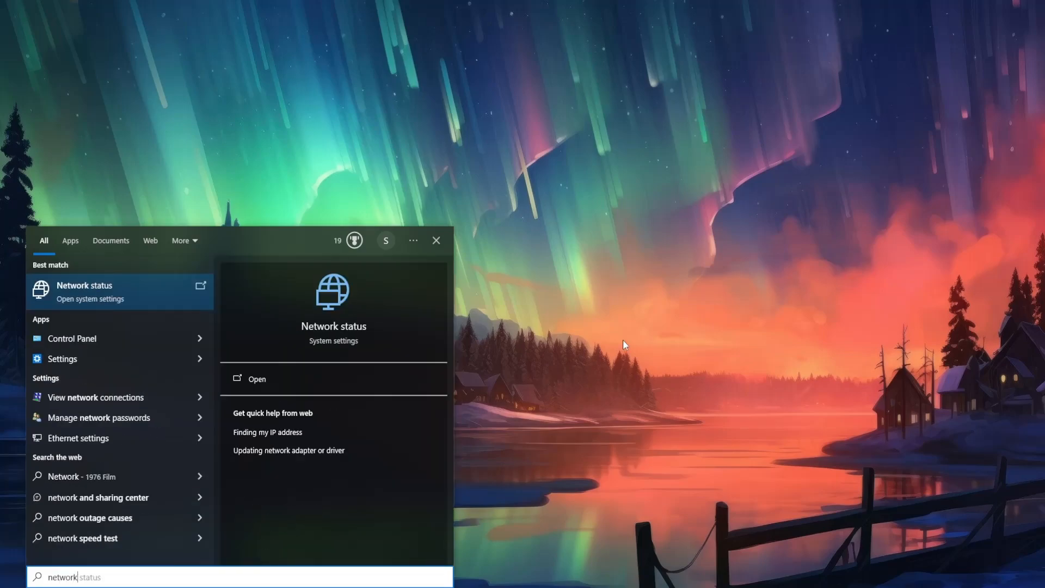
mouse_move(67, 295)
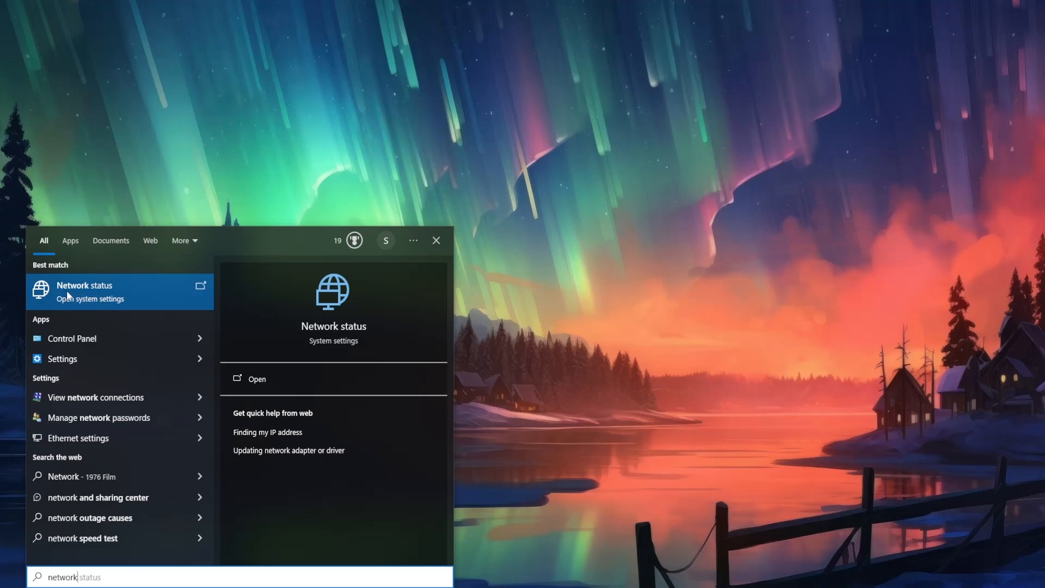
left_click(84, 291)
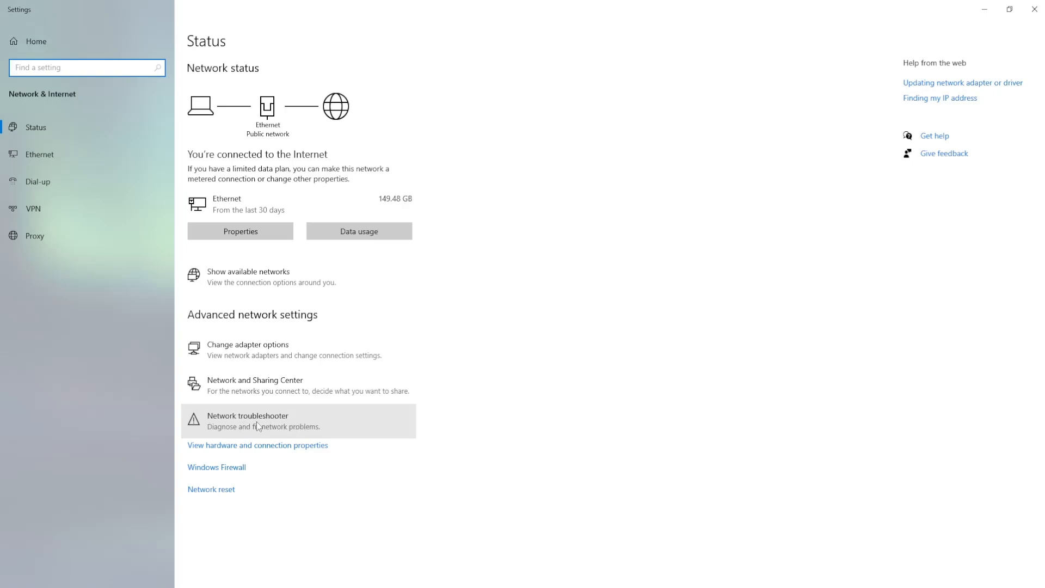
Launch the network troubleshooter, diagnose all network adapters, then cancel the detection
left_click(247, 420)
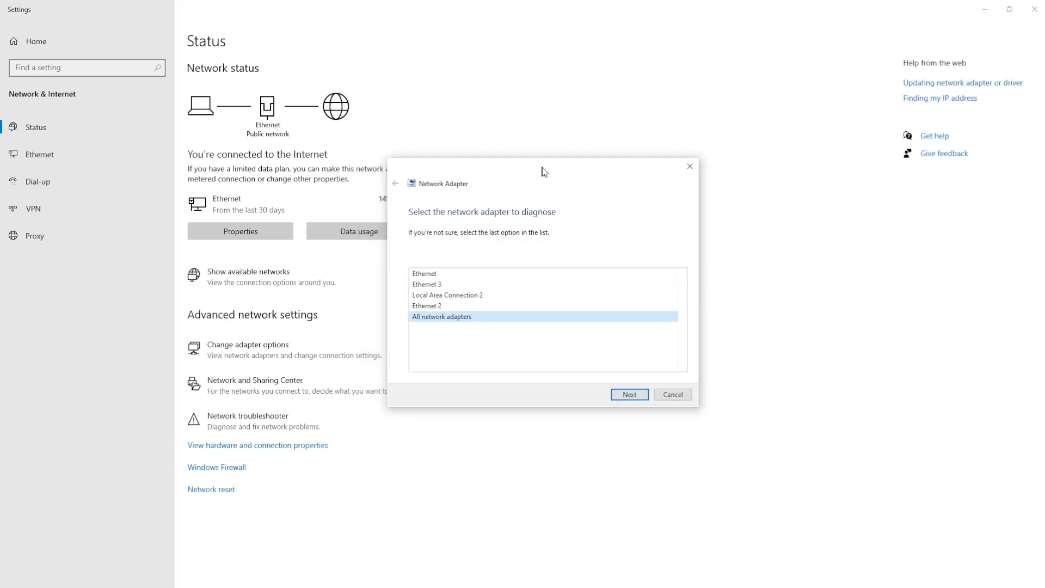
left_click_drag(542, 171, 554, 162)
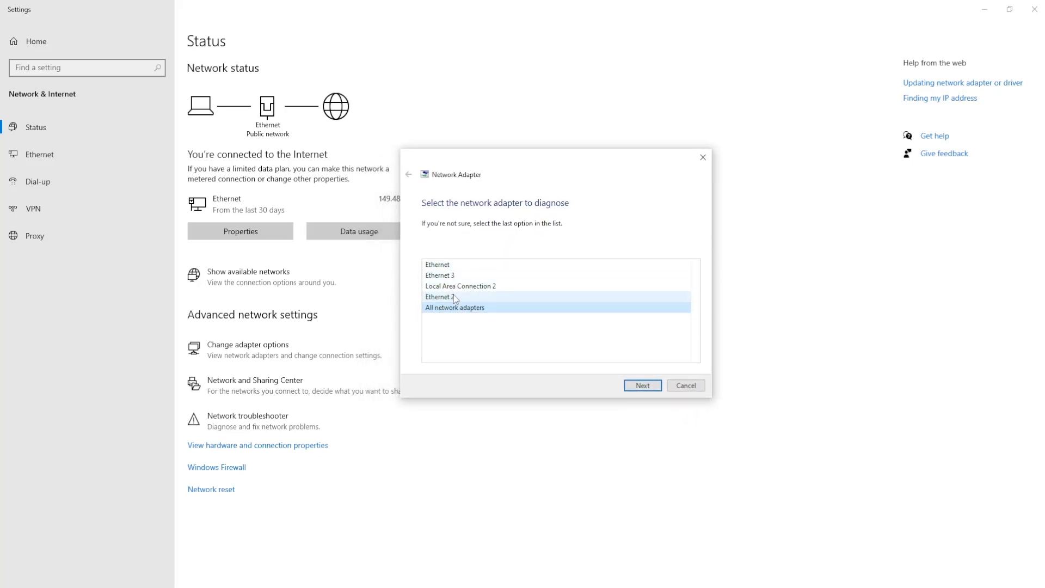
left_click(641, 385)
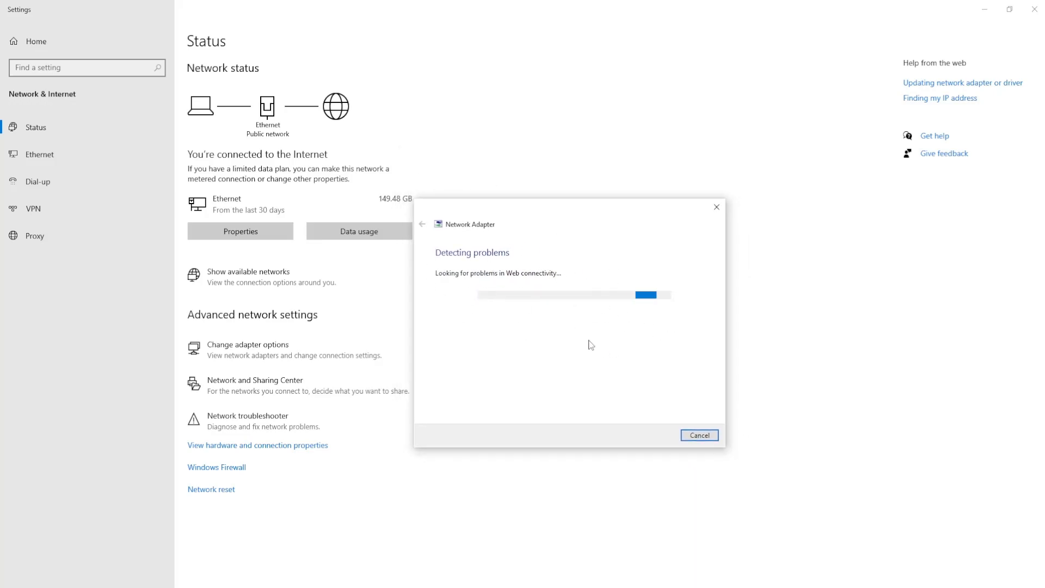
mouse_move(577, 387)
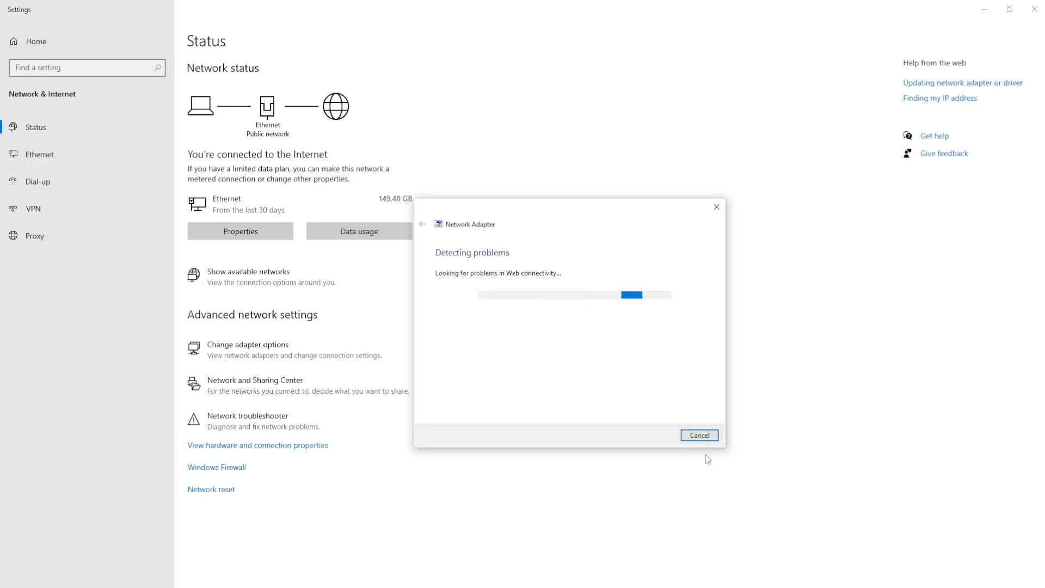
left_click(699, 434)
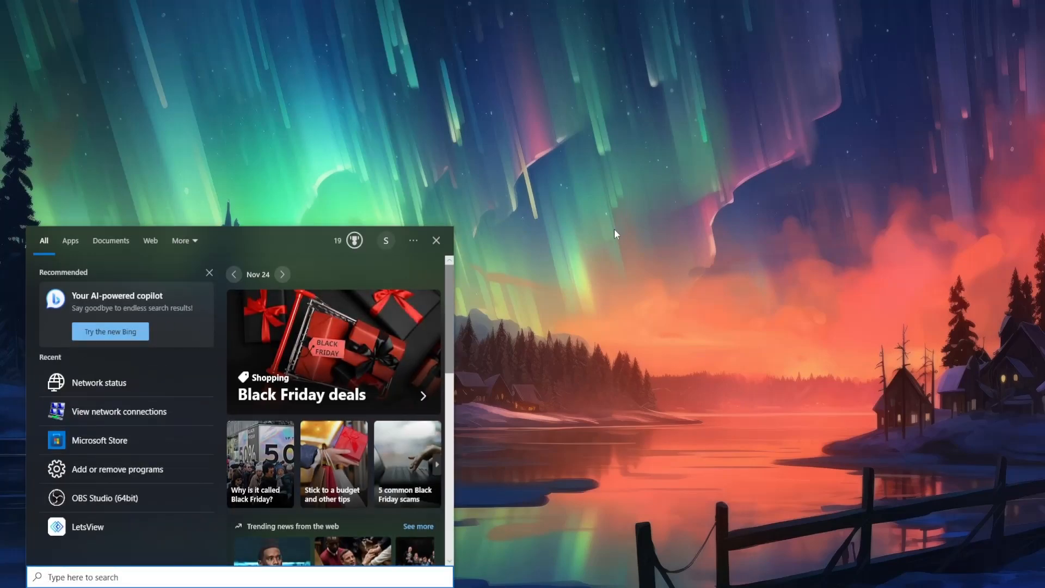
mouse_move(584, 189)
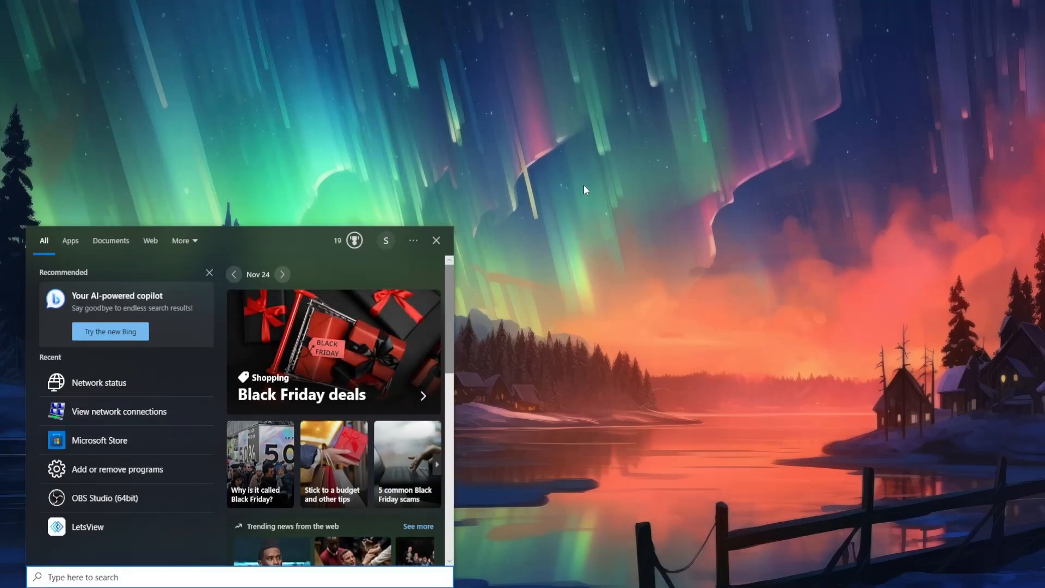
Search 'view network status and tasks' and open the Network Connections folder listing four adapters
type("view network status and tasks")
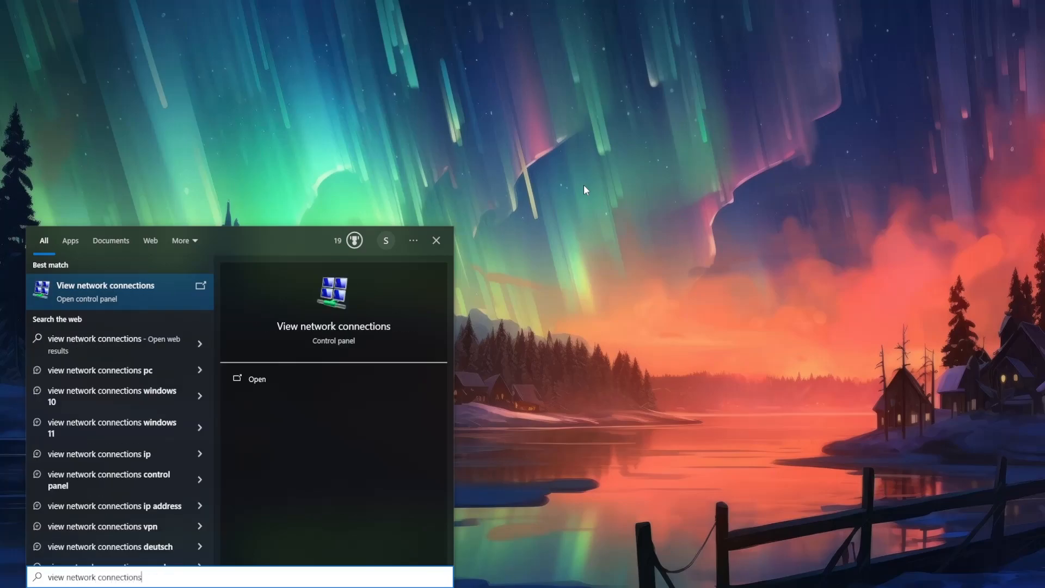
mouse_move(90, 295)
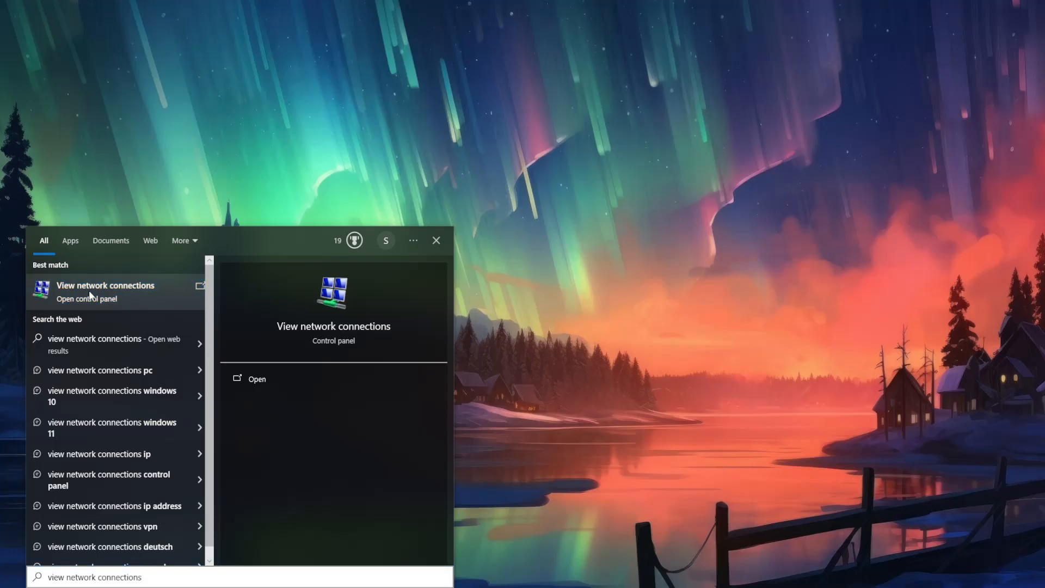
left_click(105, 292)
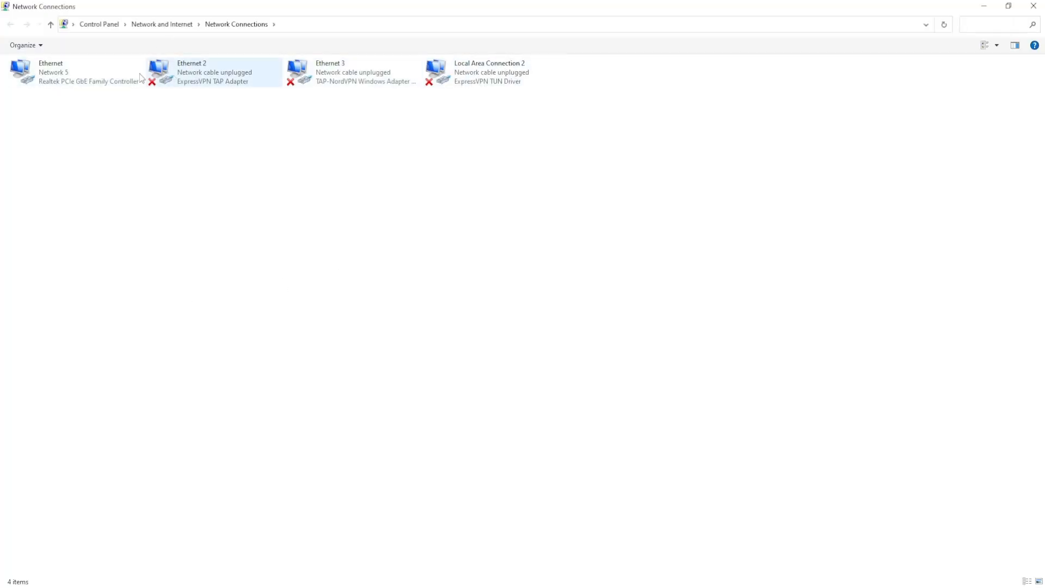
From the Ethernet connection's properties, open Internet Protocol Version 4 (TCP/IPv4) settings
left_click(73, 72)
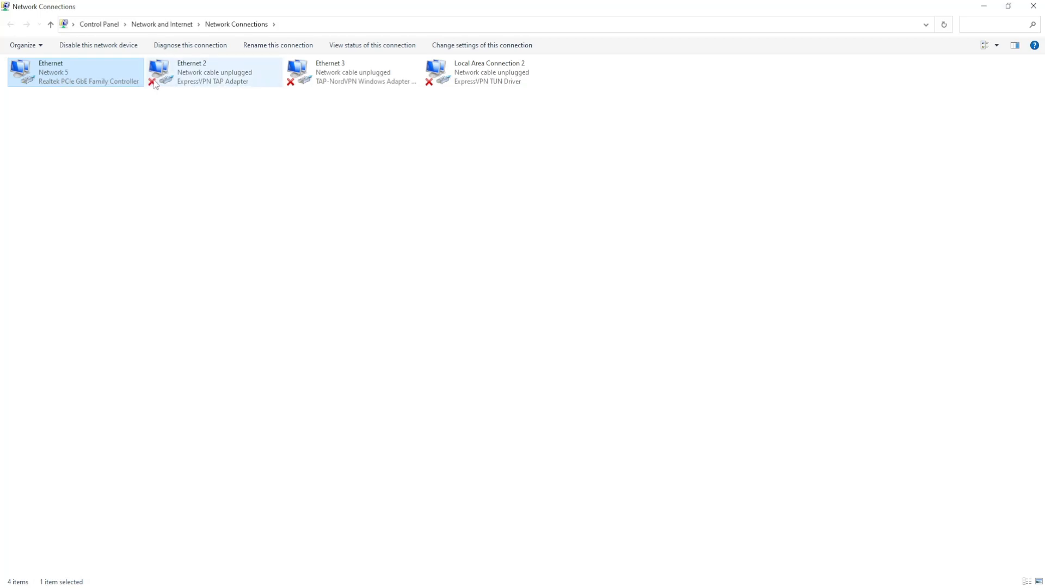
right_click(75, 71)
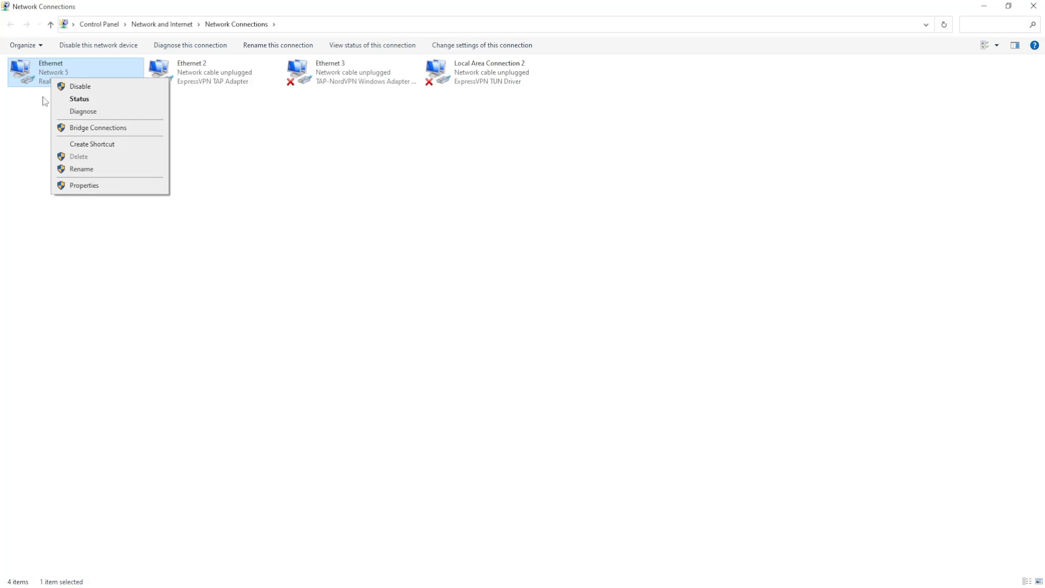
left_click(84, 185)
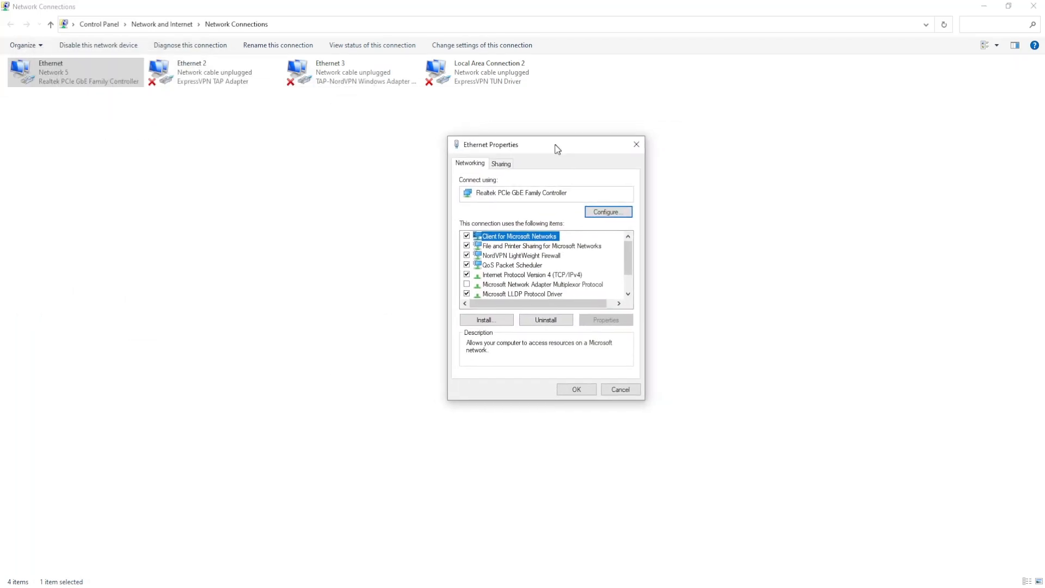
left_click(531, 274)
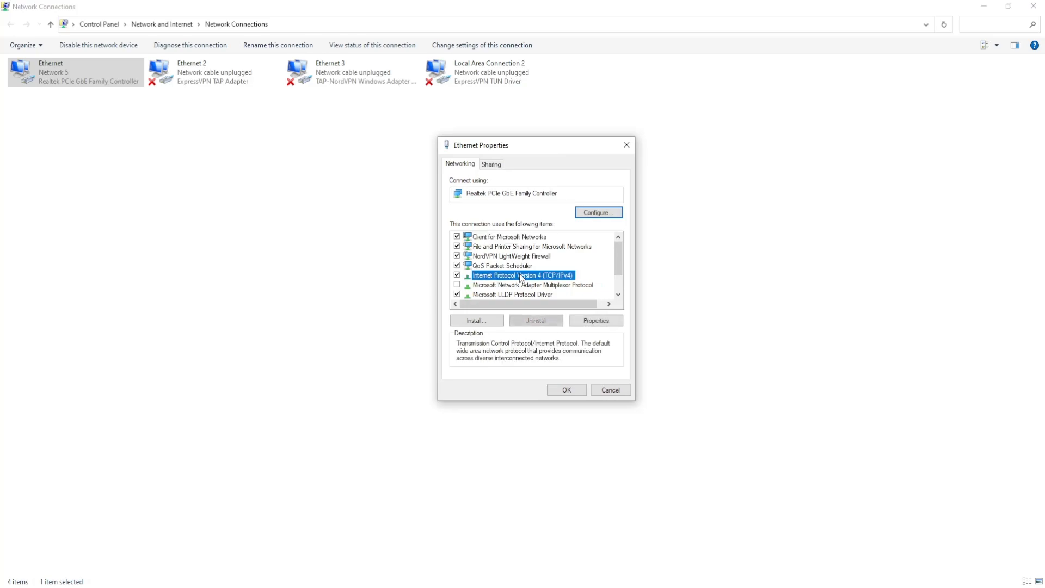
mouse_move(616, 312)
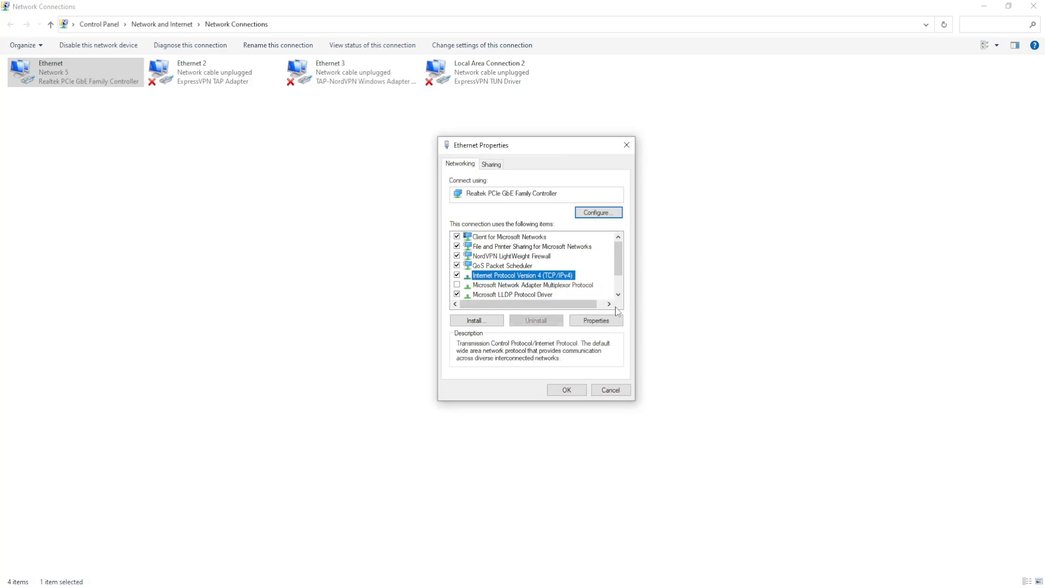
left_click(595, 320)
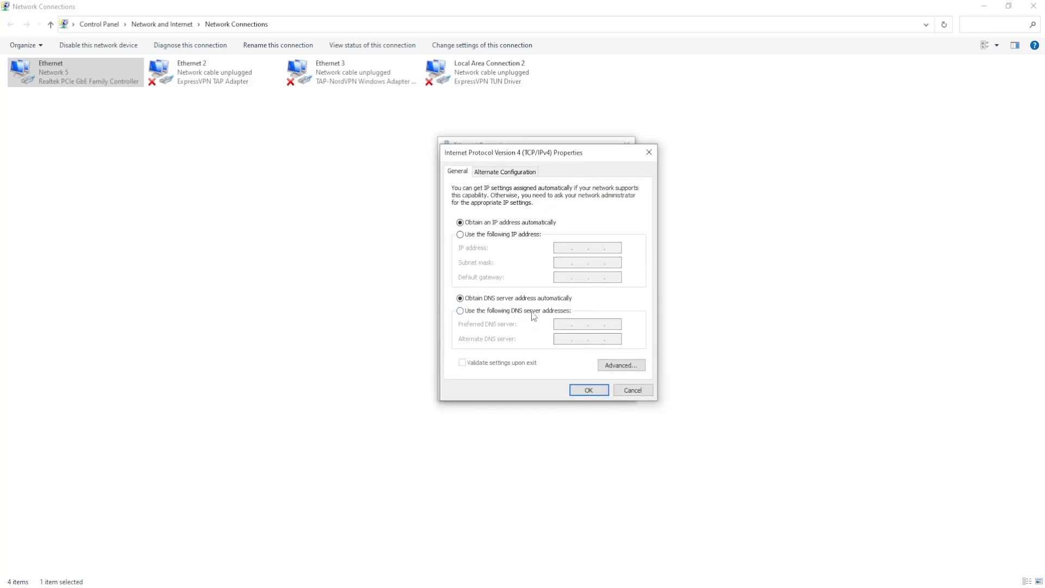
Enter manual DNS servers 8.8.8.8 and 8.8.4.4 and toggle 'Validate settings upon exit'
left_click(460, 311)
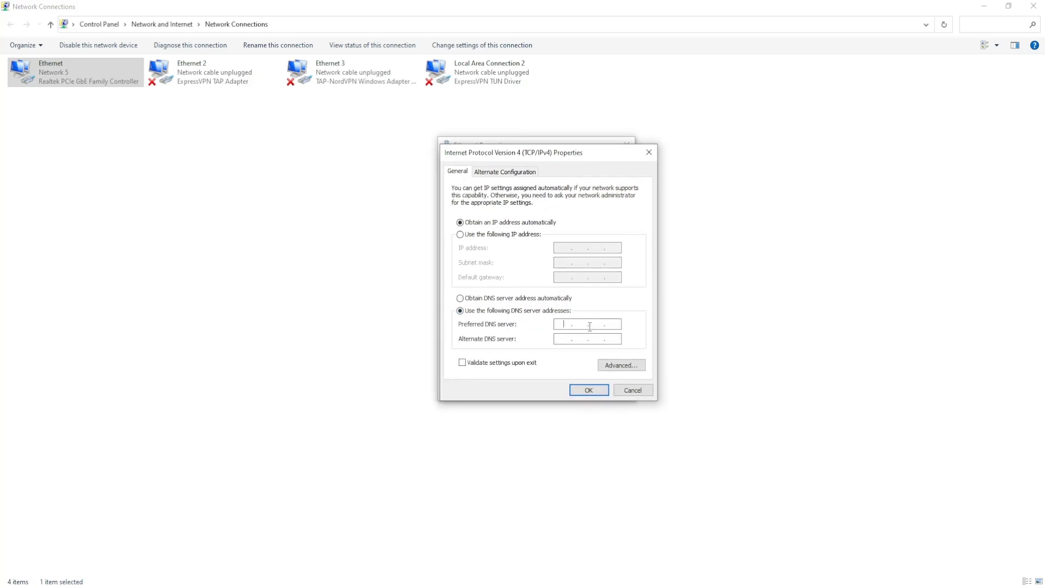
type("8.8.8.")
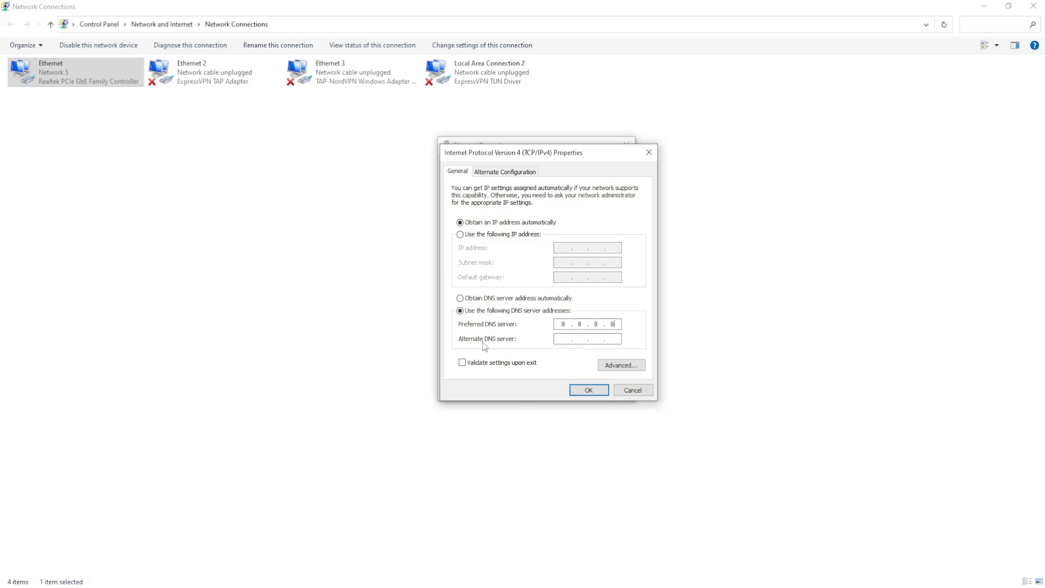
type("8.8.4.4")
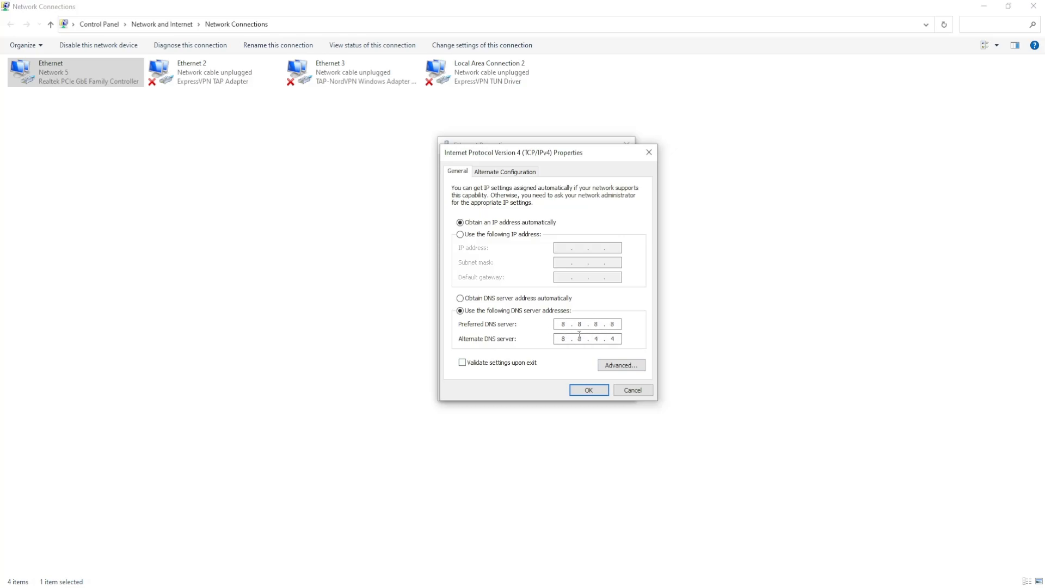
left_click(461, 362)
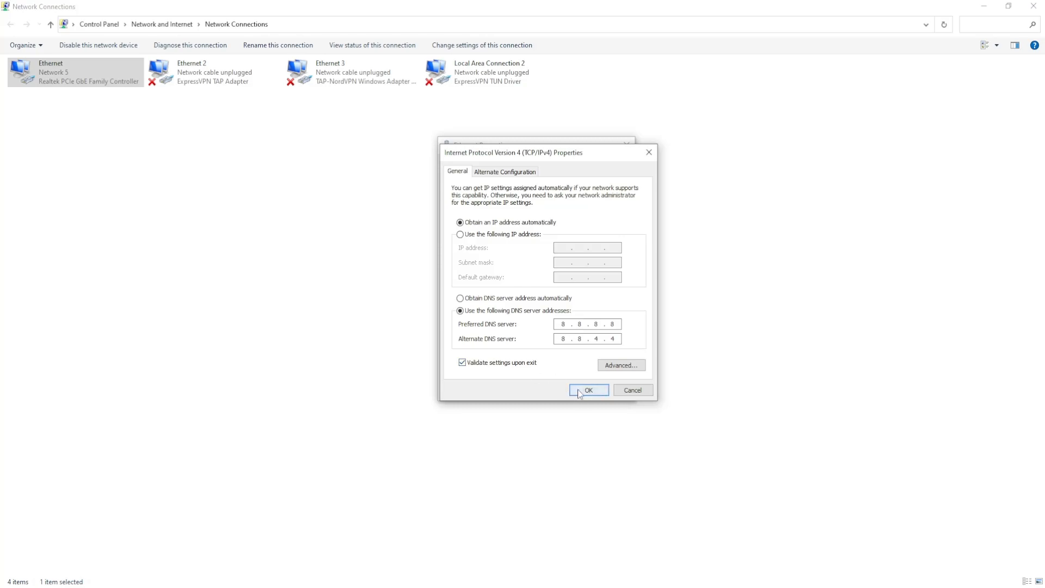
left_click(462, 361)
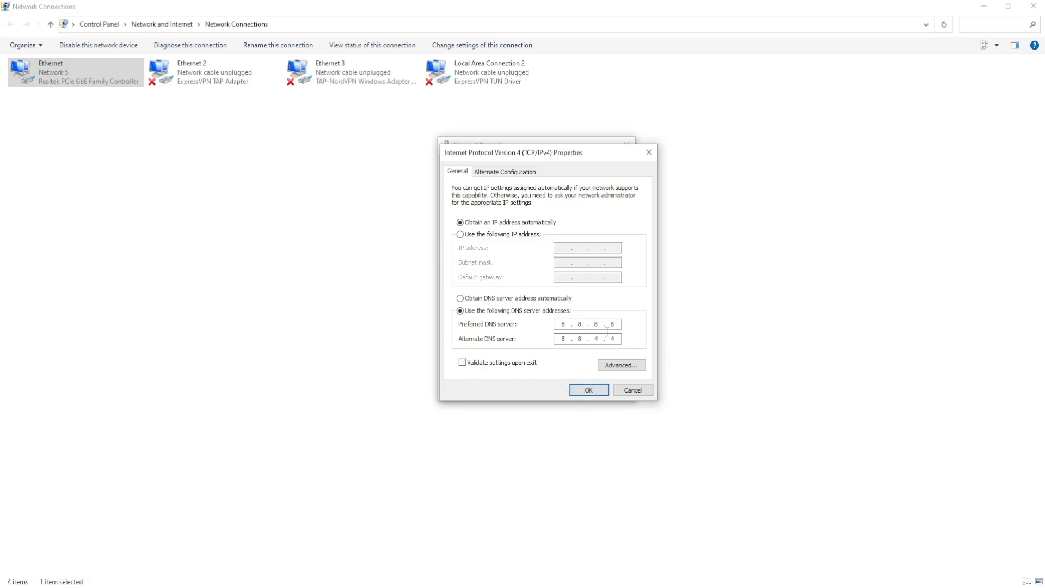